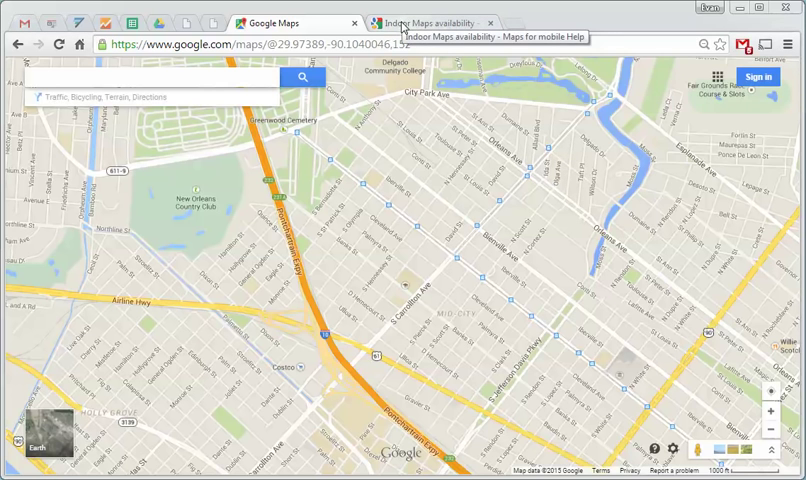
# Switch to the Indoor Maps availability help article in the other browser tab.
pyautogui.click(430, 22)
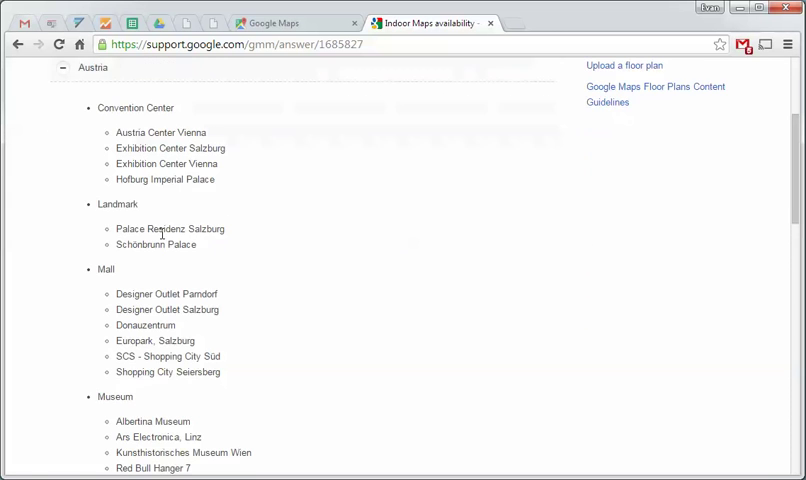
# Scroll down the availability list to the United States venues section.
pyautogui.scroll(-3)
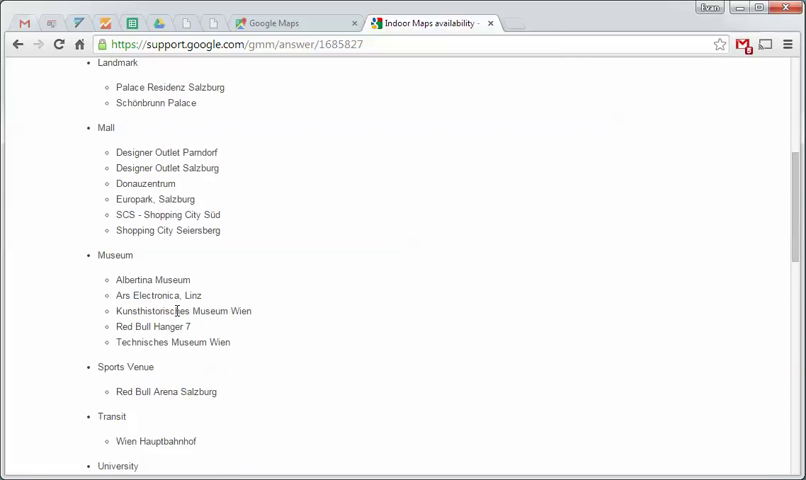
pyautogui.scroll(-3)
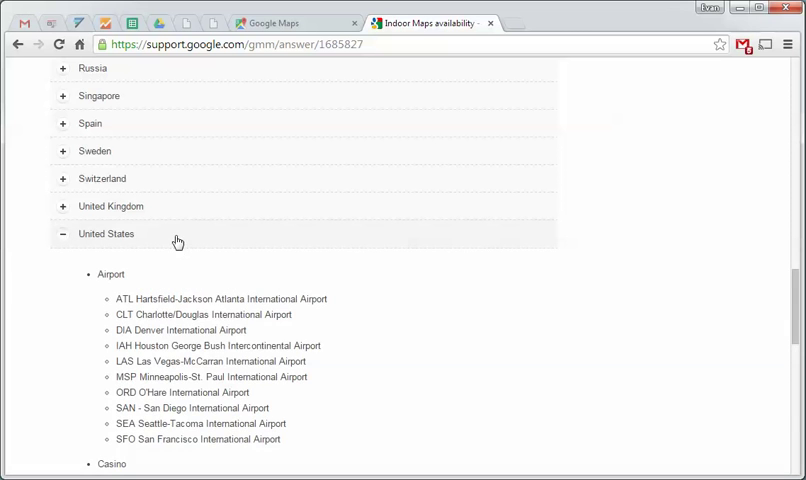
pyautogui.scroll(-3)
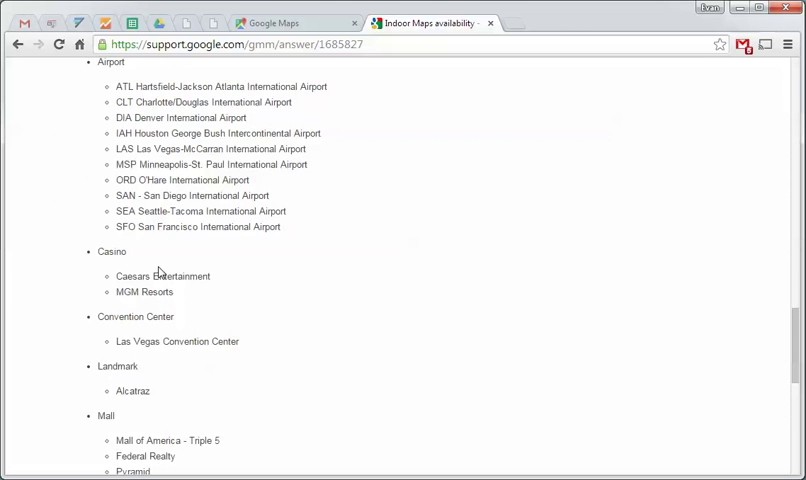
pyautogui.scroll(-3)
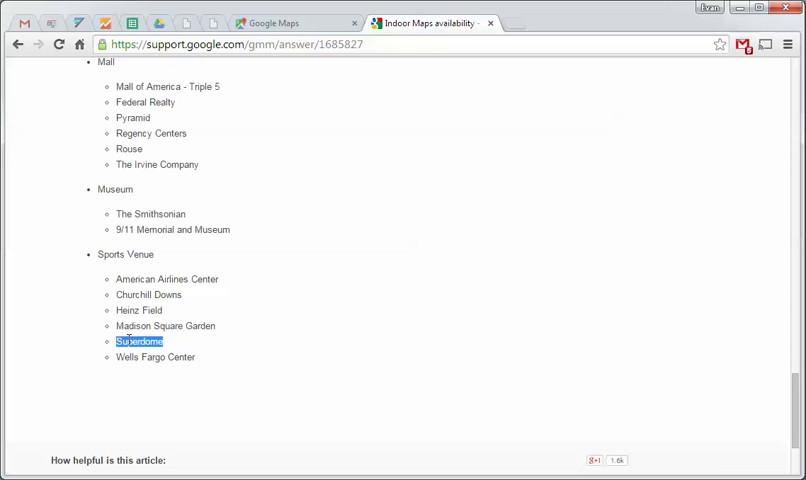
pyautogui.moveTo(288, 190)
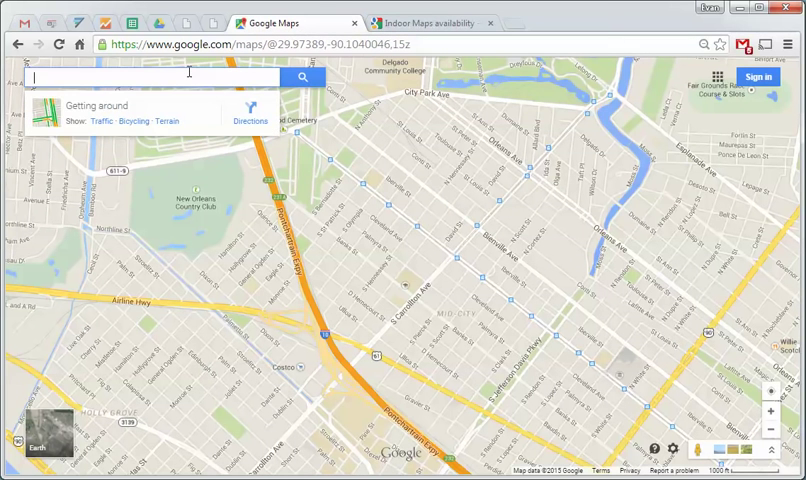
# Search for Superdome and select the Mercedes-Benz Superdome in New Orleans.
pyautogui.write('Superdome')
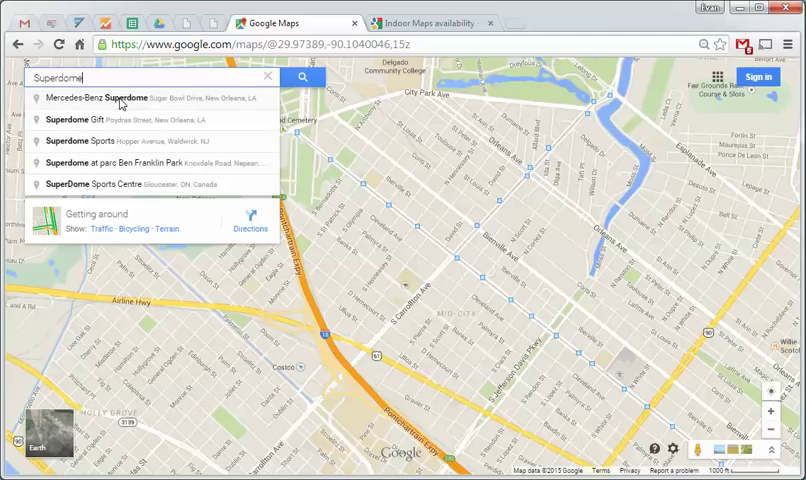
pyautogui.click(150, 98)
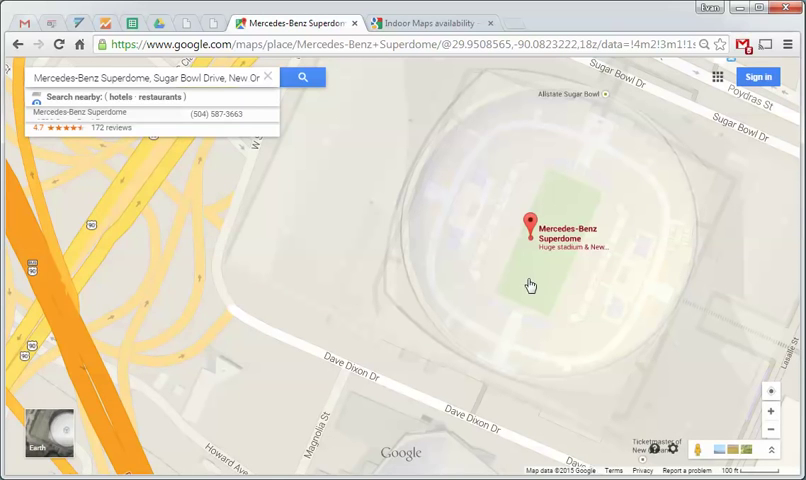
# Zoom the map in closer on the Superdome stadium building.
pyautogui.click(528, 224)
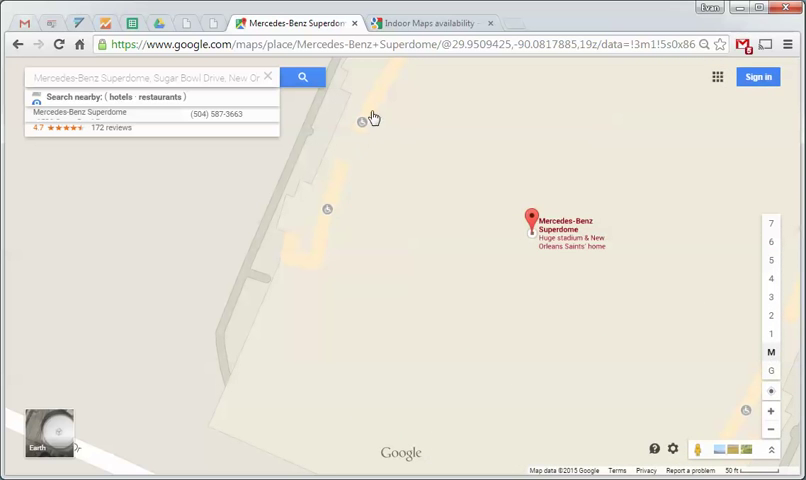
pyautogui.moveTo(544, 176)
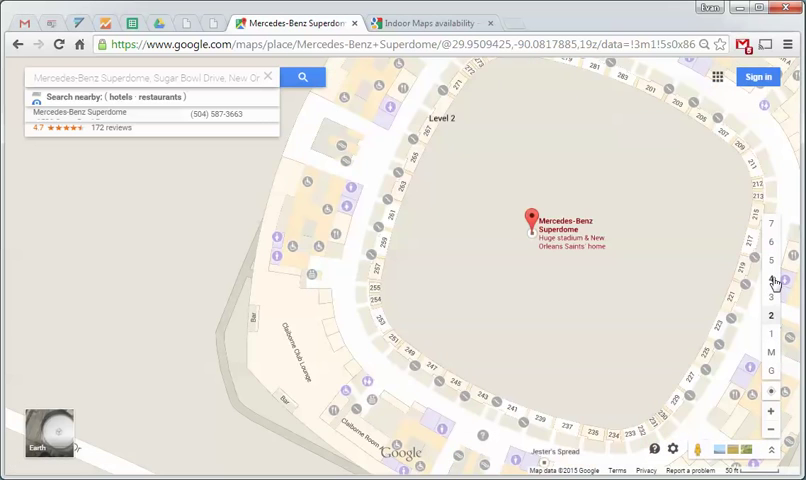
# Switch the Superdome indoor plan to a floor level showing numbered seating sections.
pyautogui.click(772, 280)
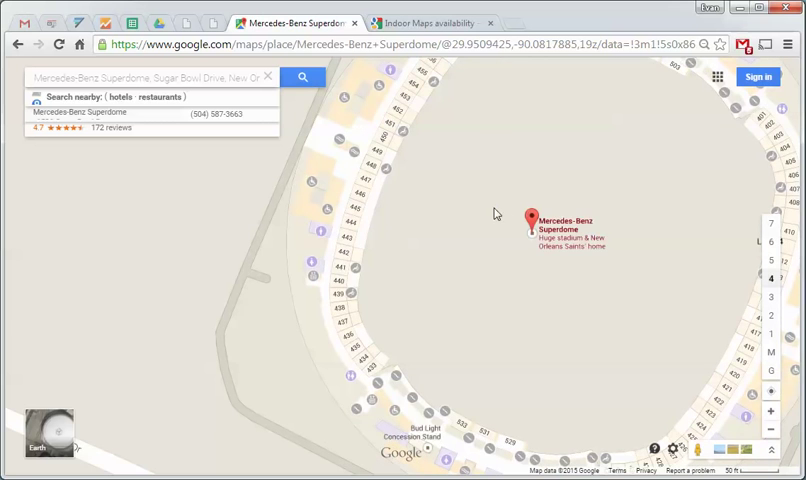